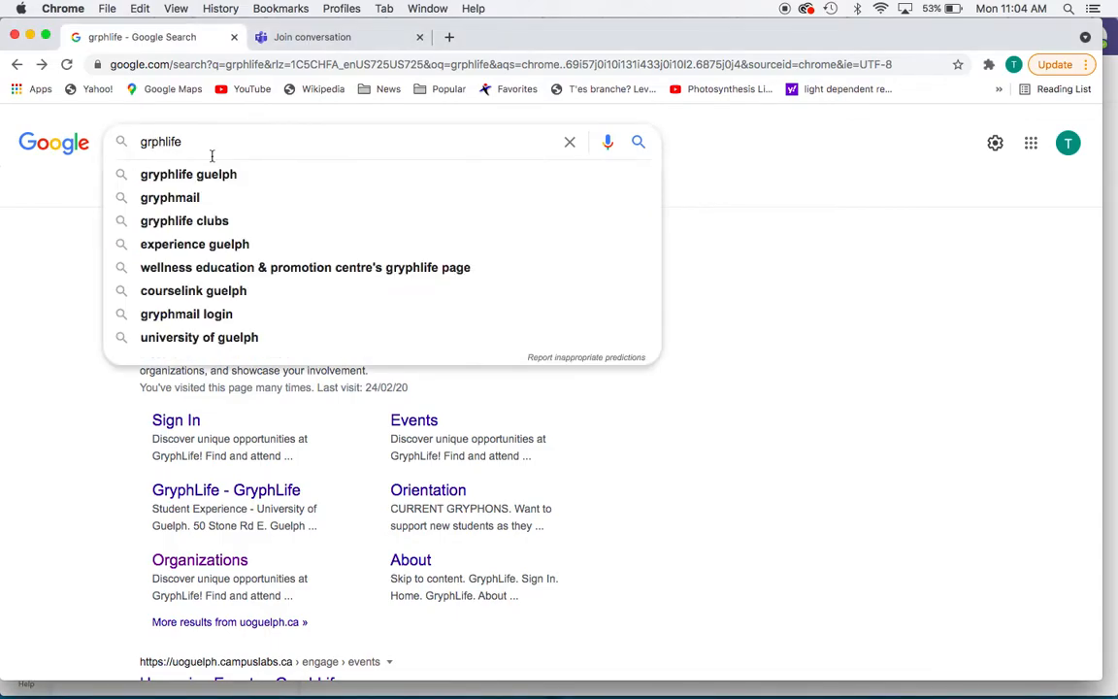
Search Google for 'gryphlife guelph' and go to the GryphLife - University of Guelph result.
click(189, 175)
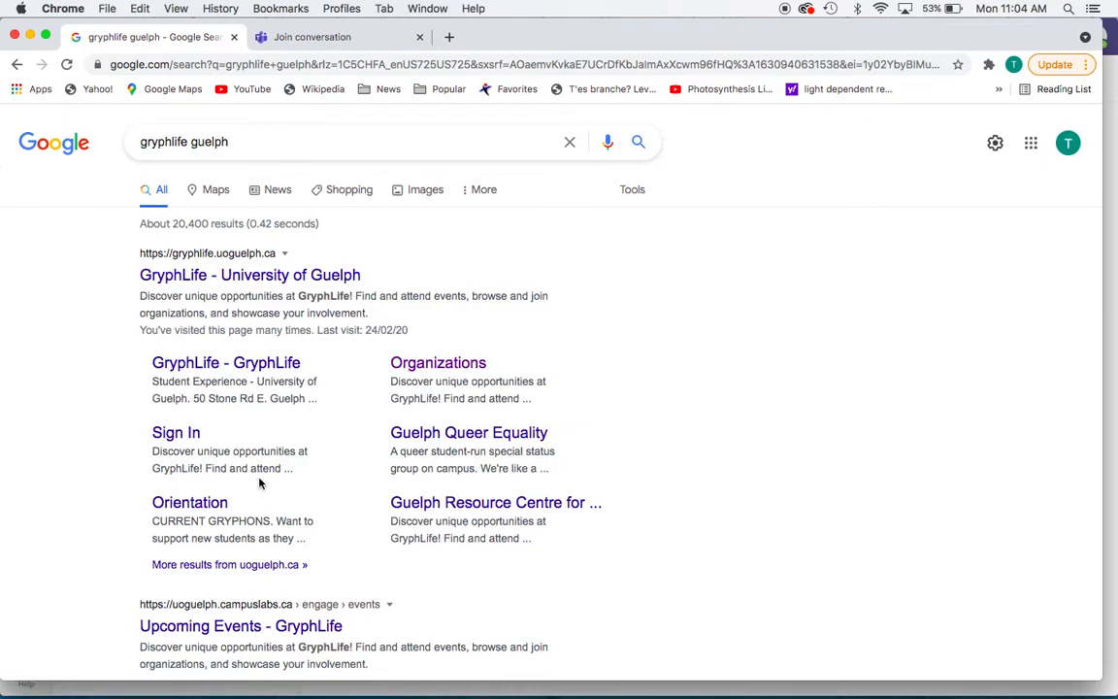
mouse_move(249, 276)
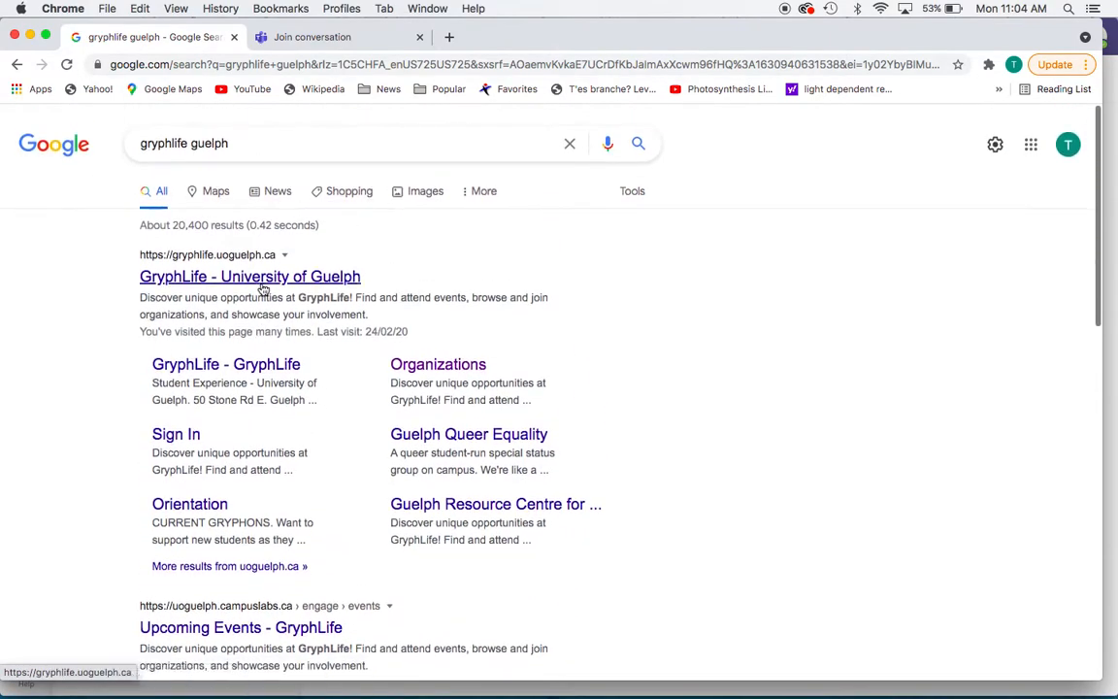
click(248, 276)
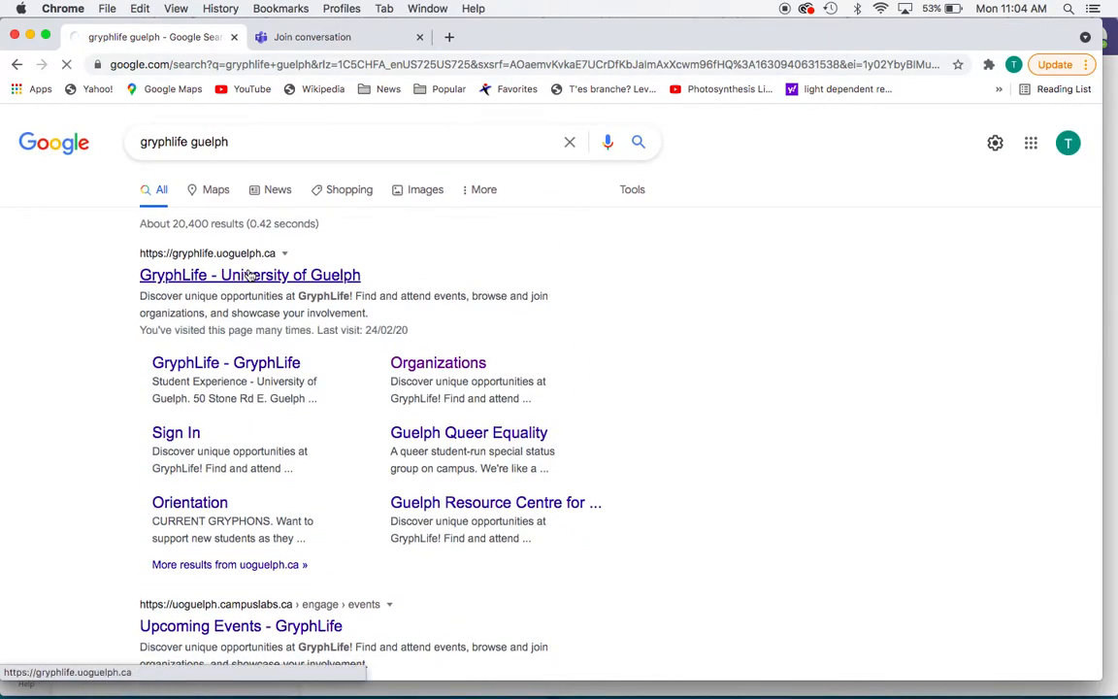
Search GryphLife for 'Future Vets Club' and browse its page down to Public Events.
click(248, 276)
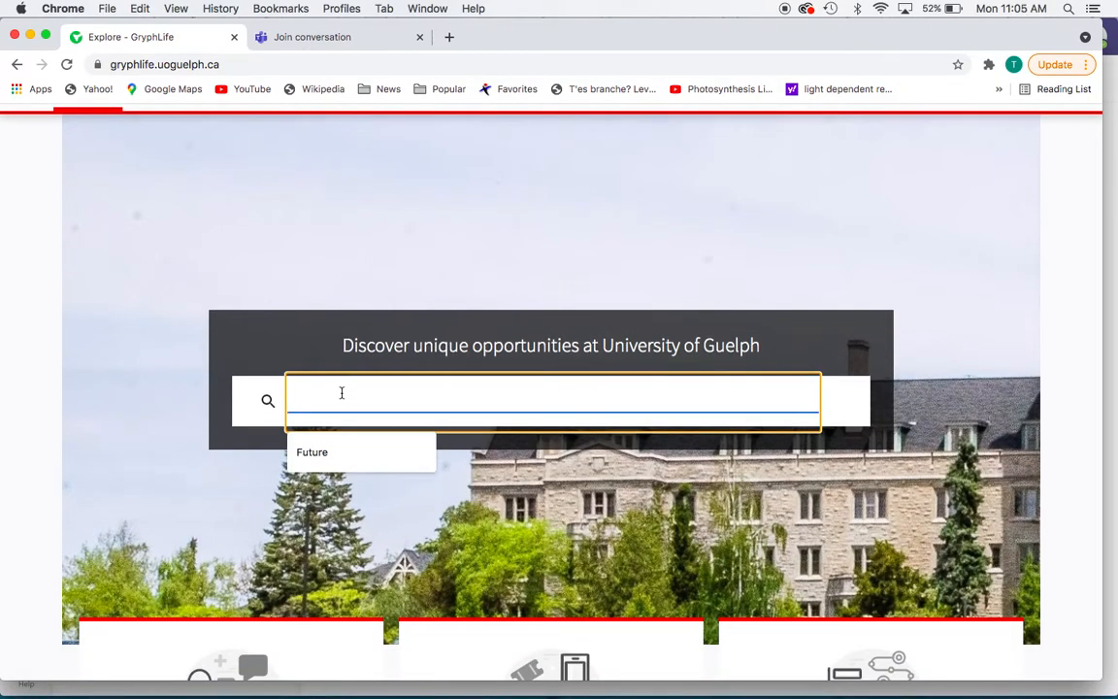
text(Future Vets Club)
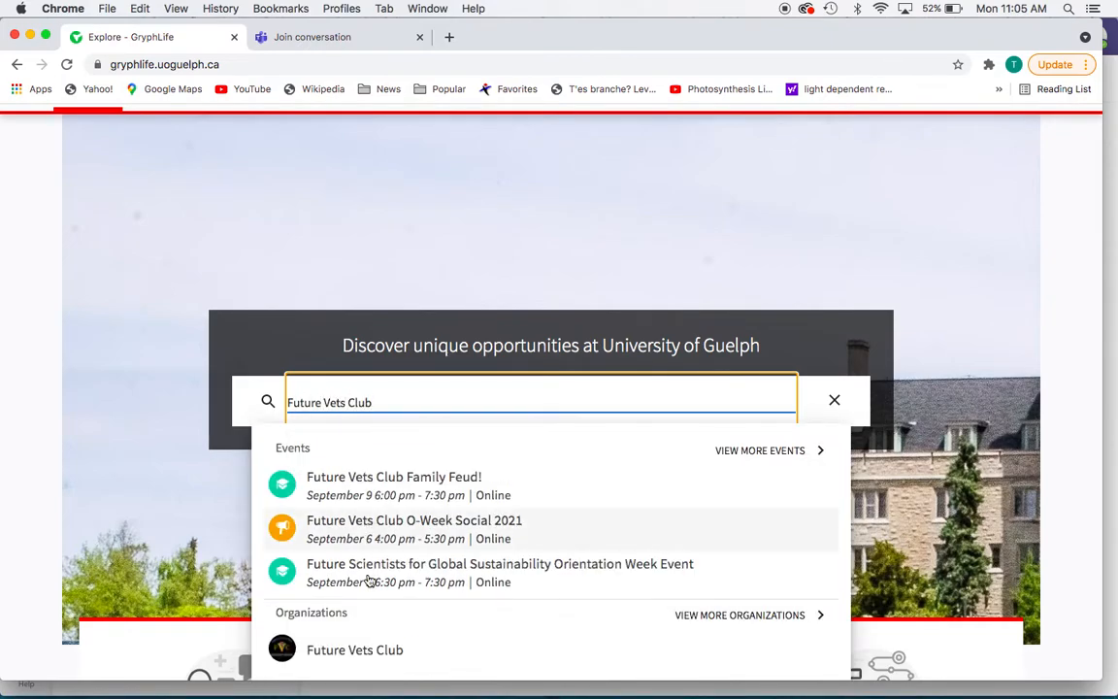
click(353, 648)
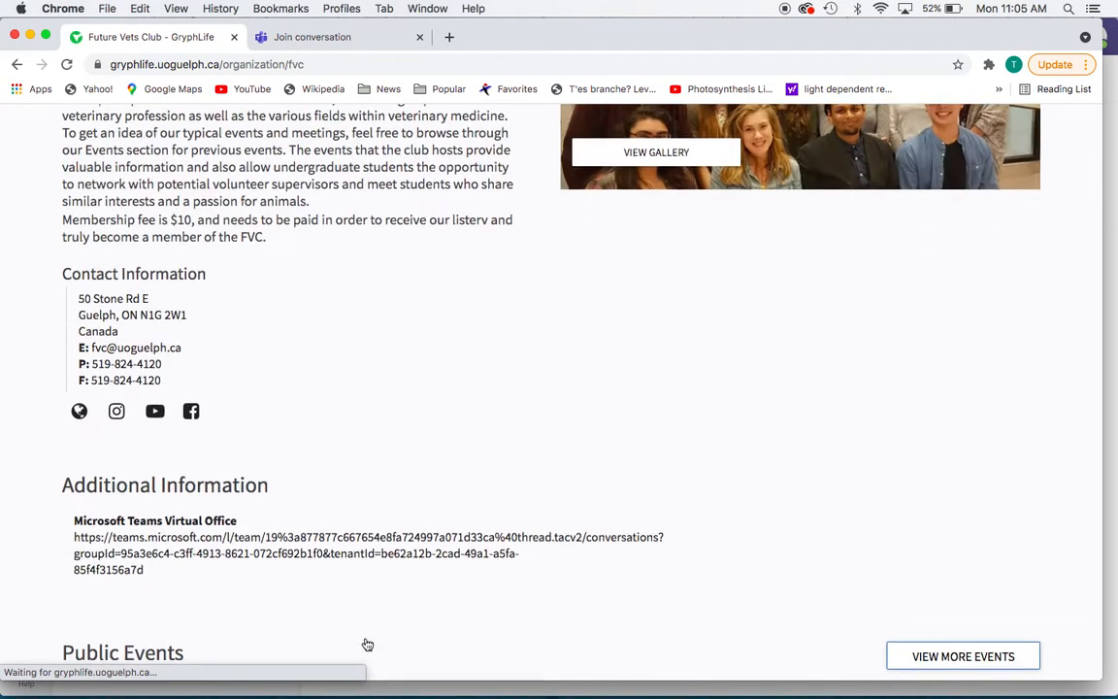
scroll(down, 3)
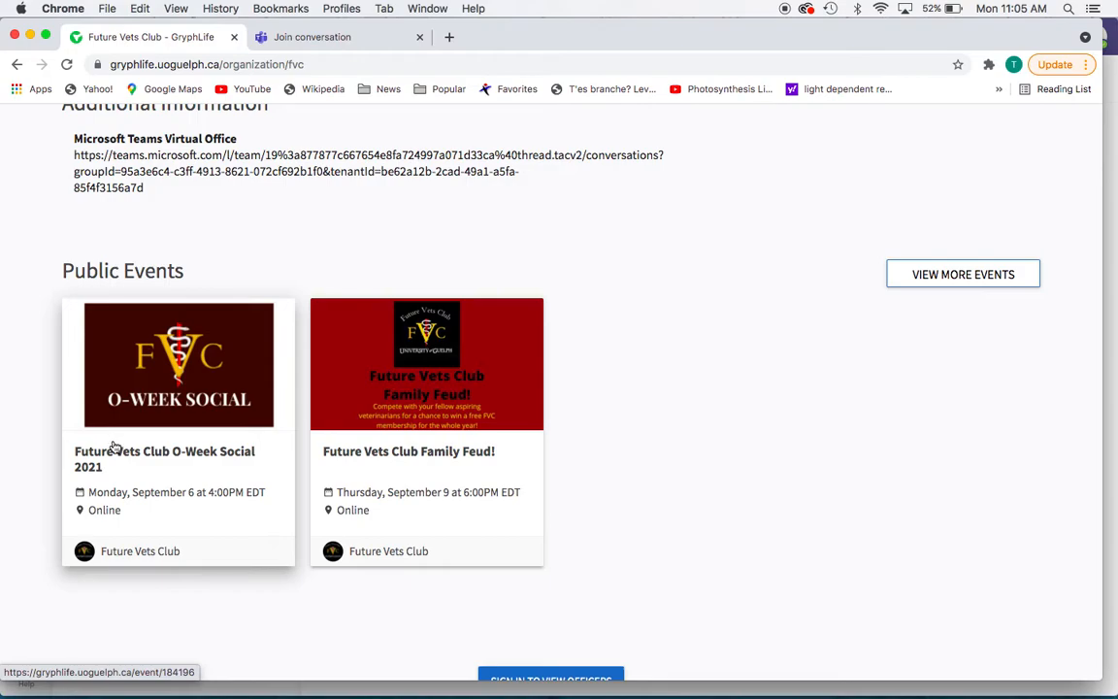
scroll(down, 3)
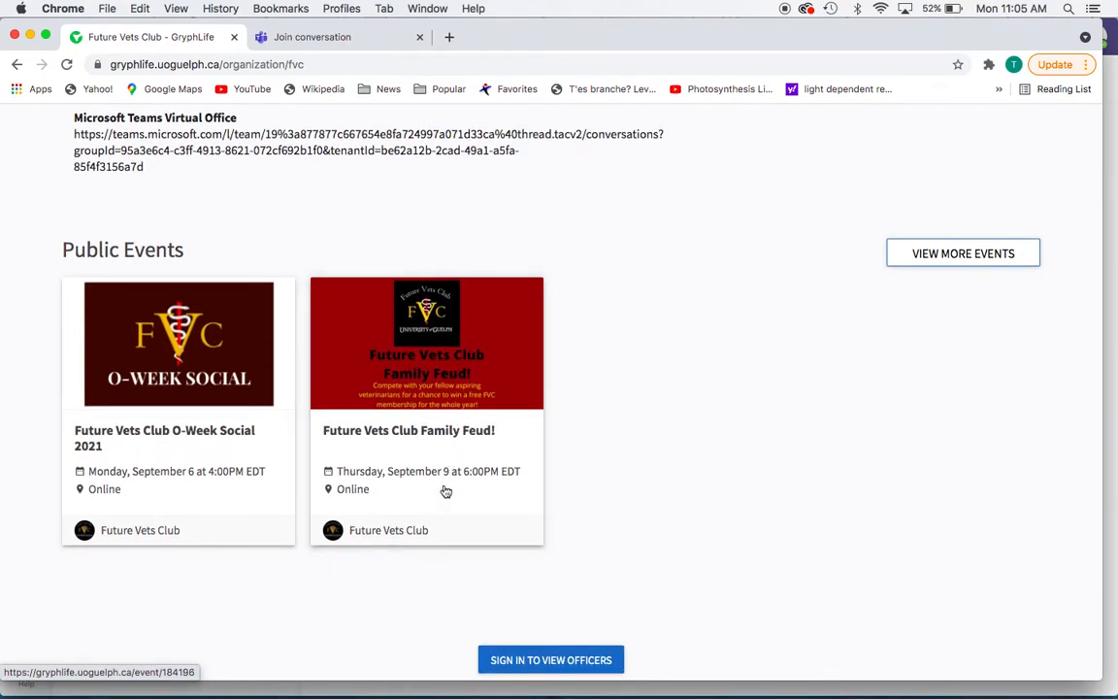
mouse_move(381, 440)
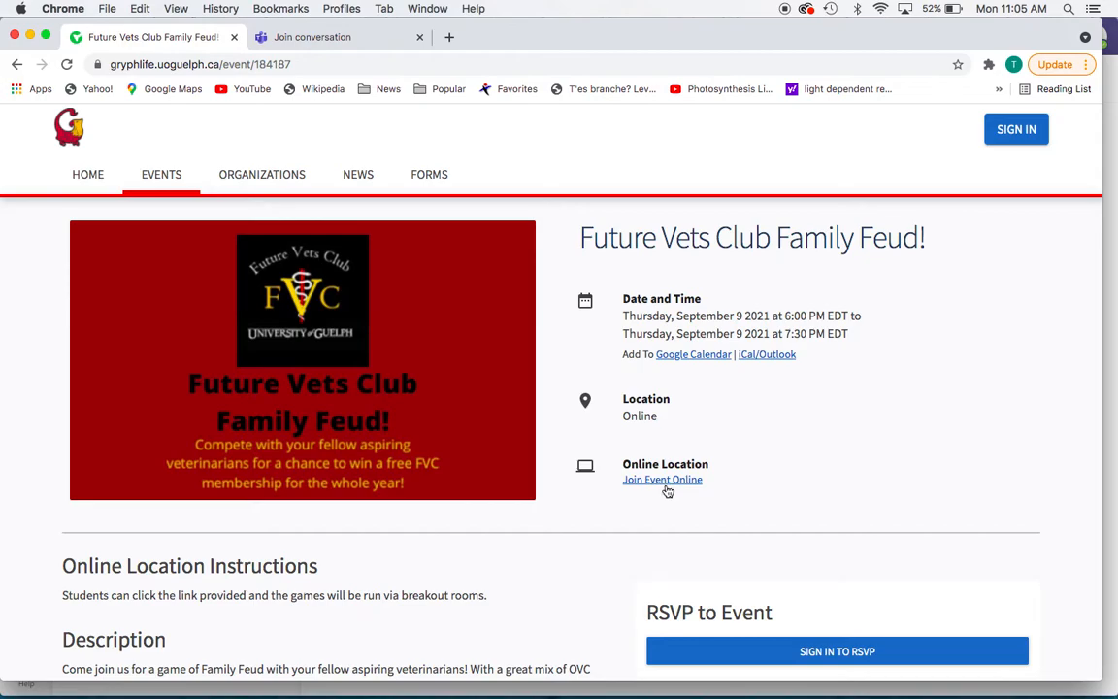
mouse_move(633, 482)
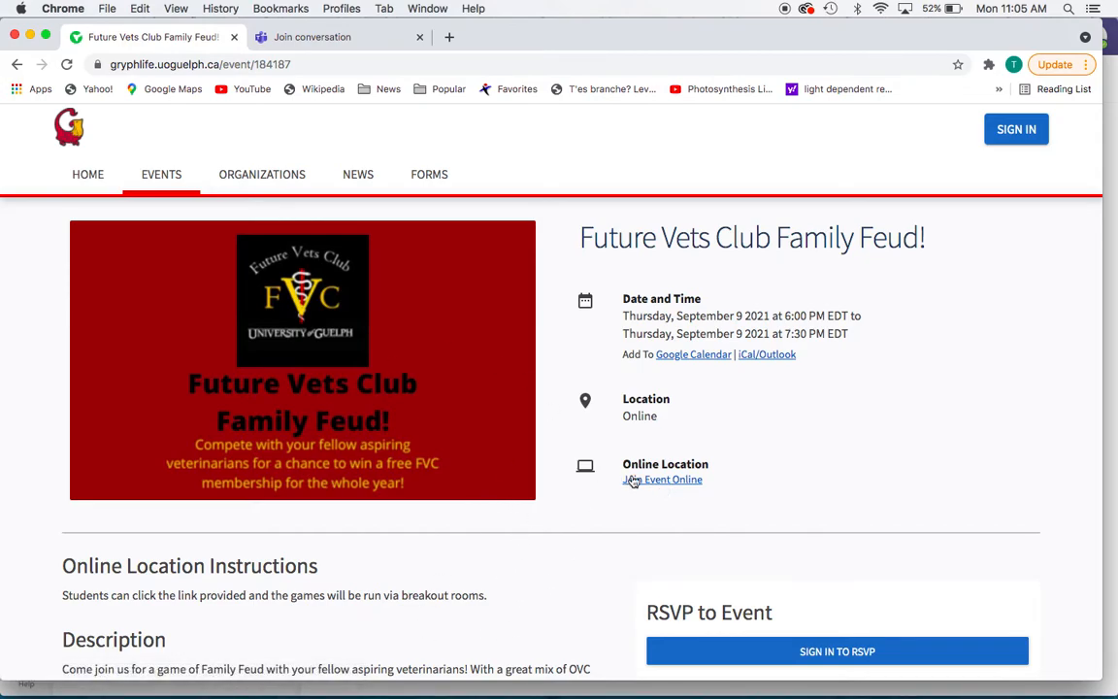
Launch the Family Feud event's Join Event Online link in the Microsoft Teams app.
click(664, 480)
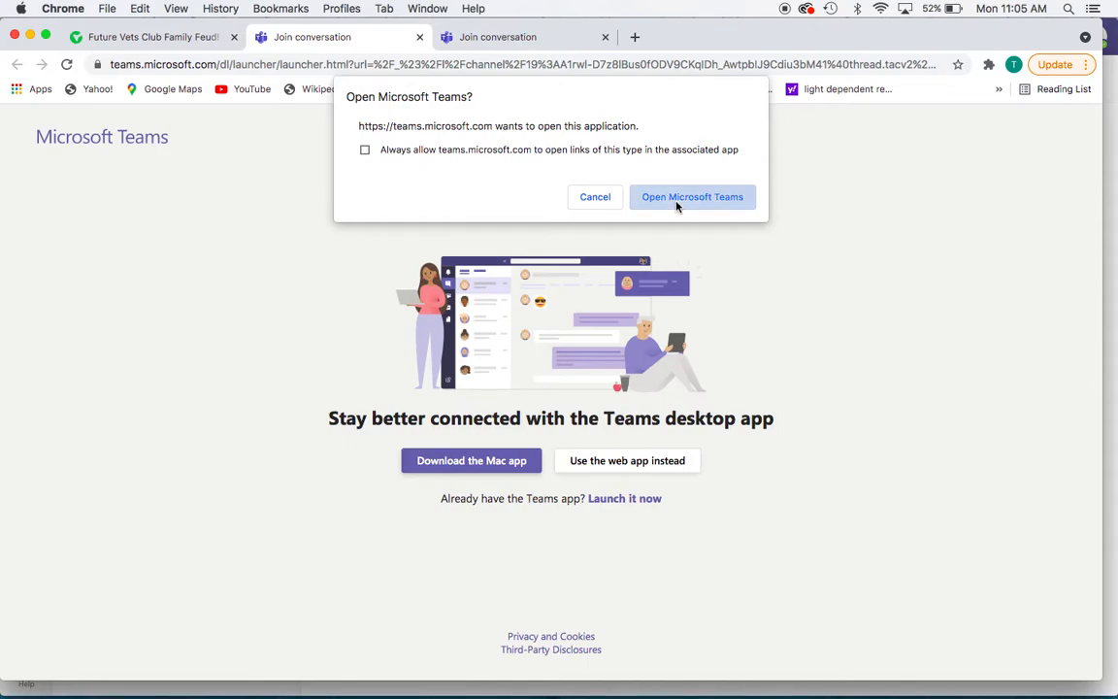
click(692, 197)
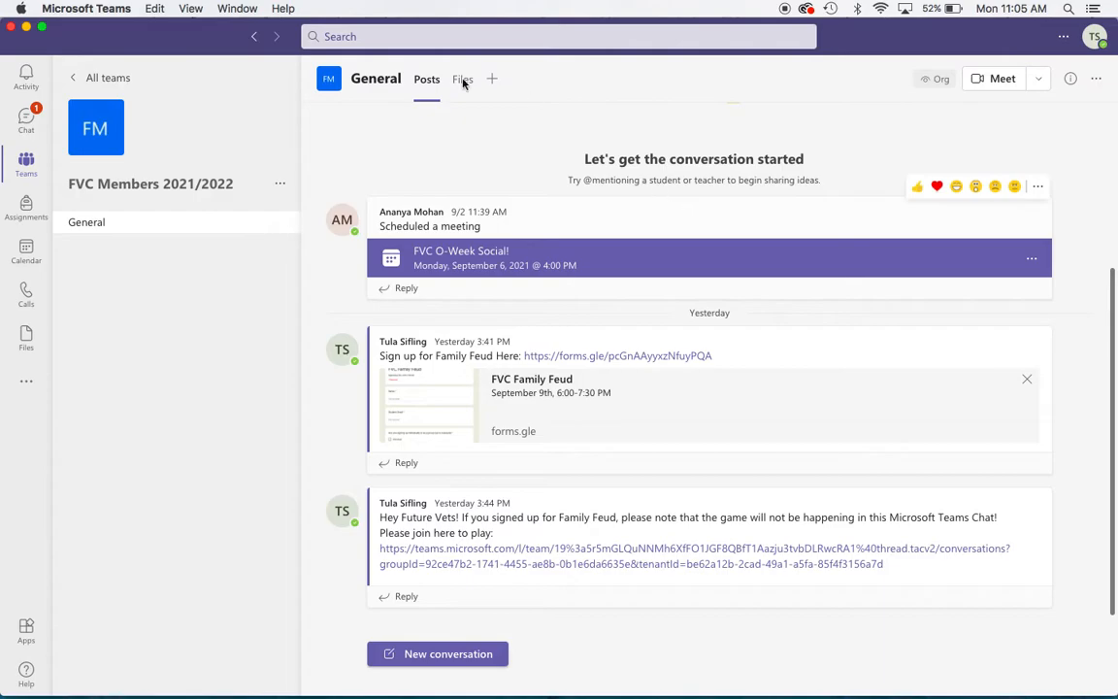
mouse_move(478, 279)
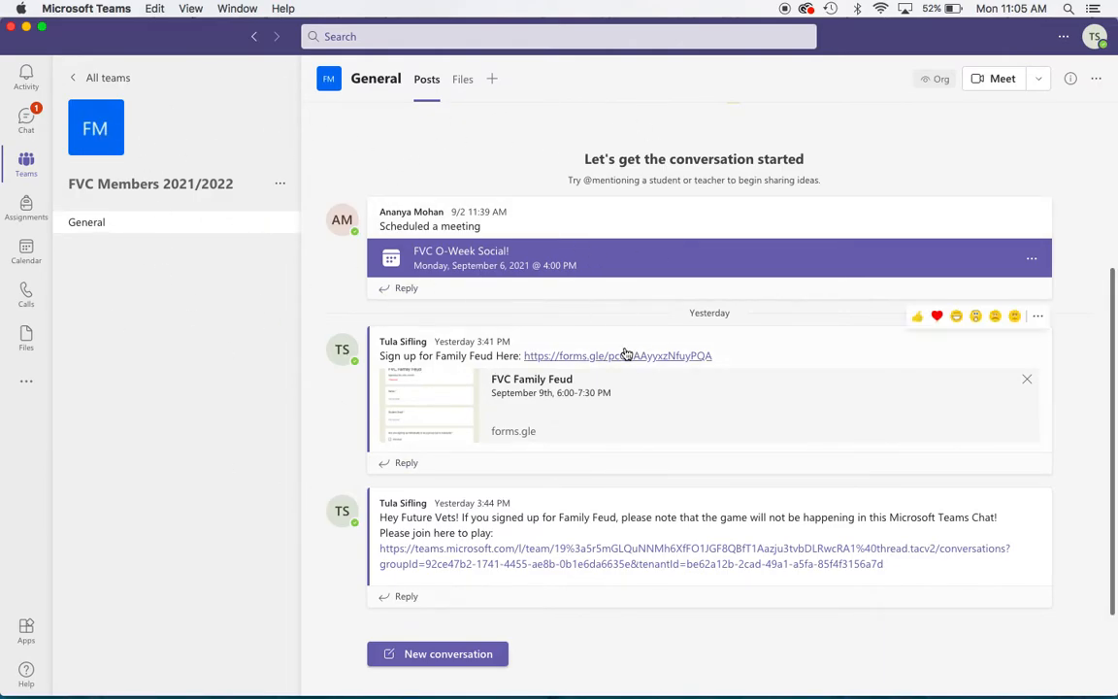
mouse_move(612, 462)
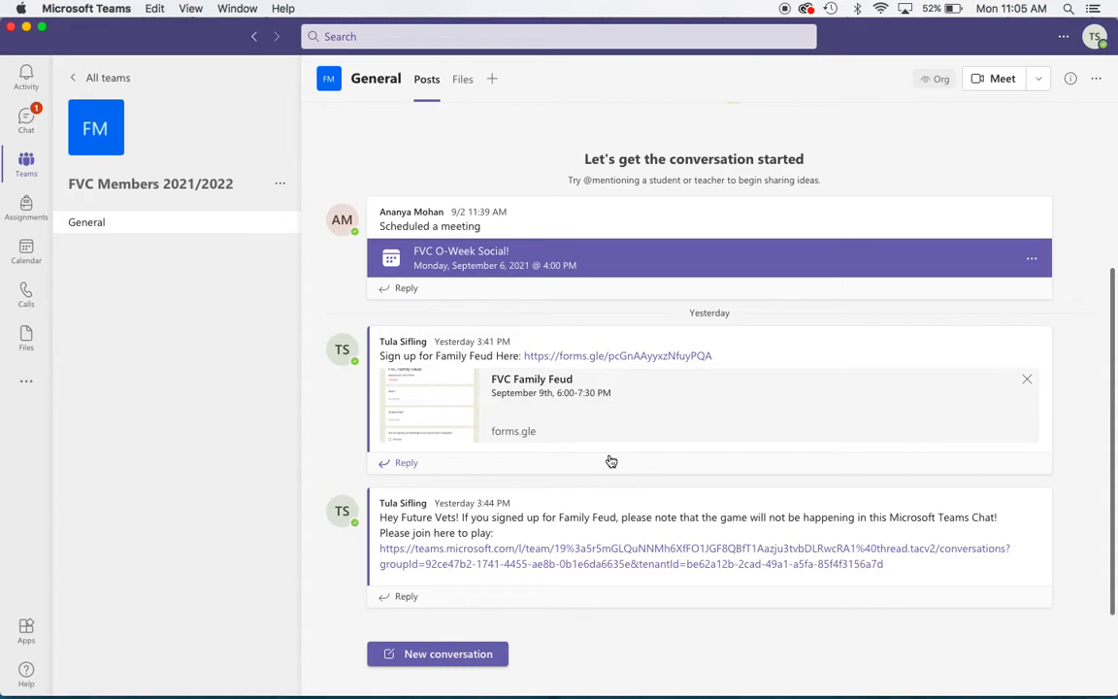
mouse_move(612, 463)
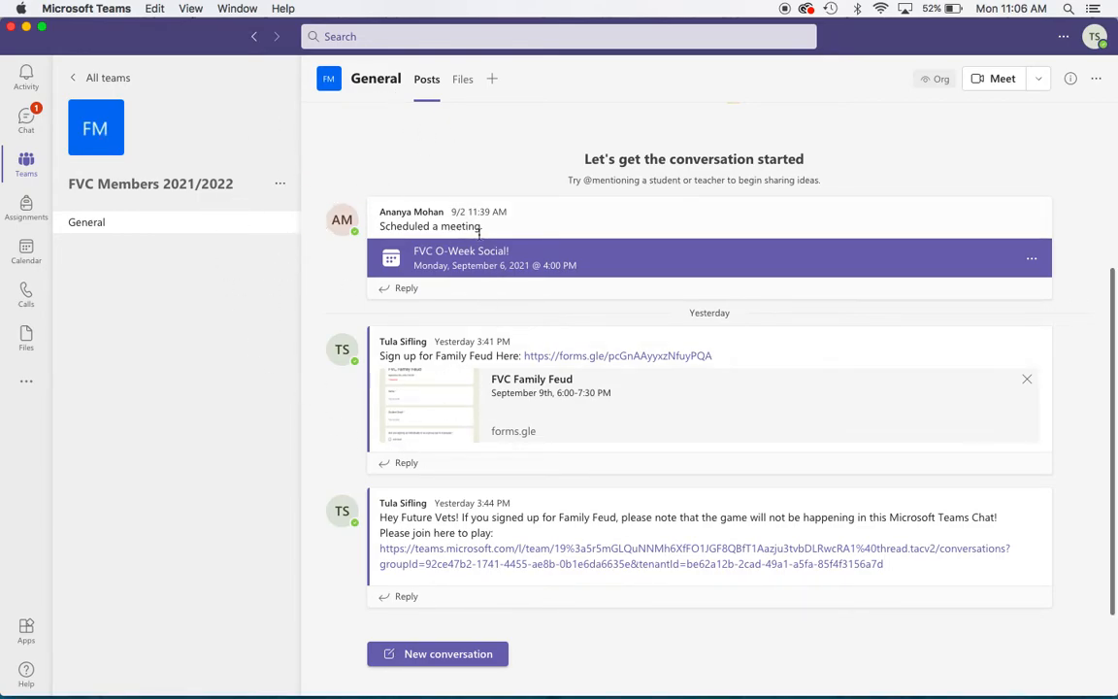
mouse_move(462, 256)
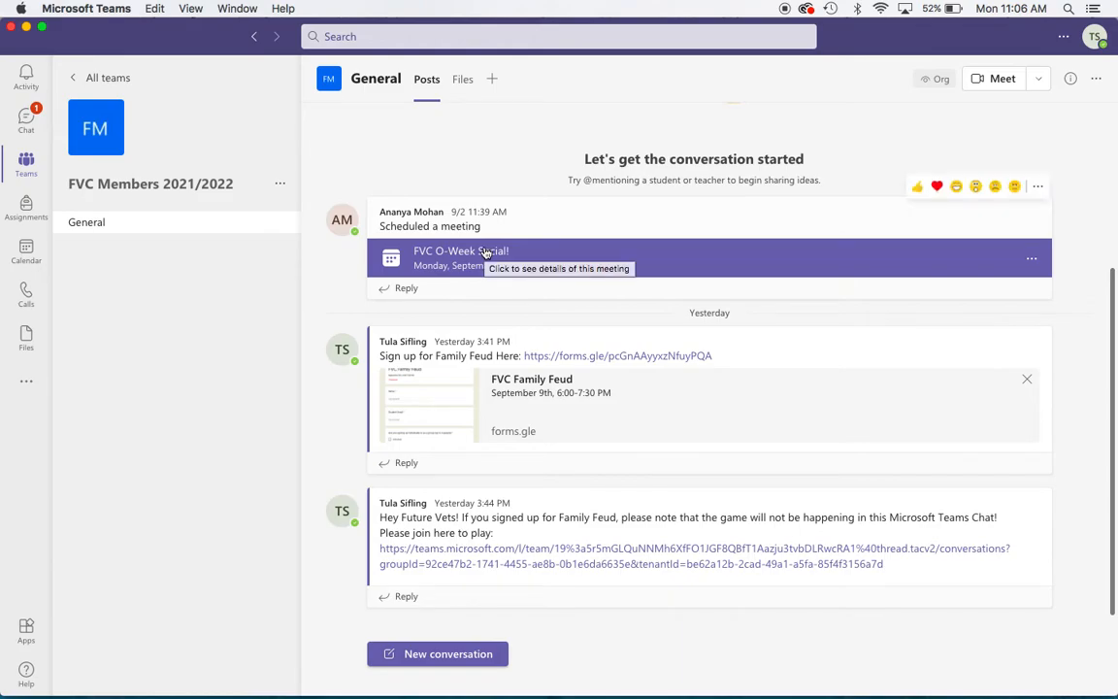
mouse_move(485, 481)
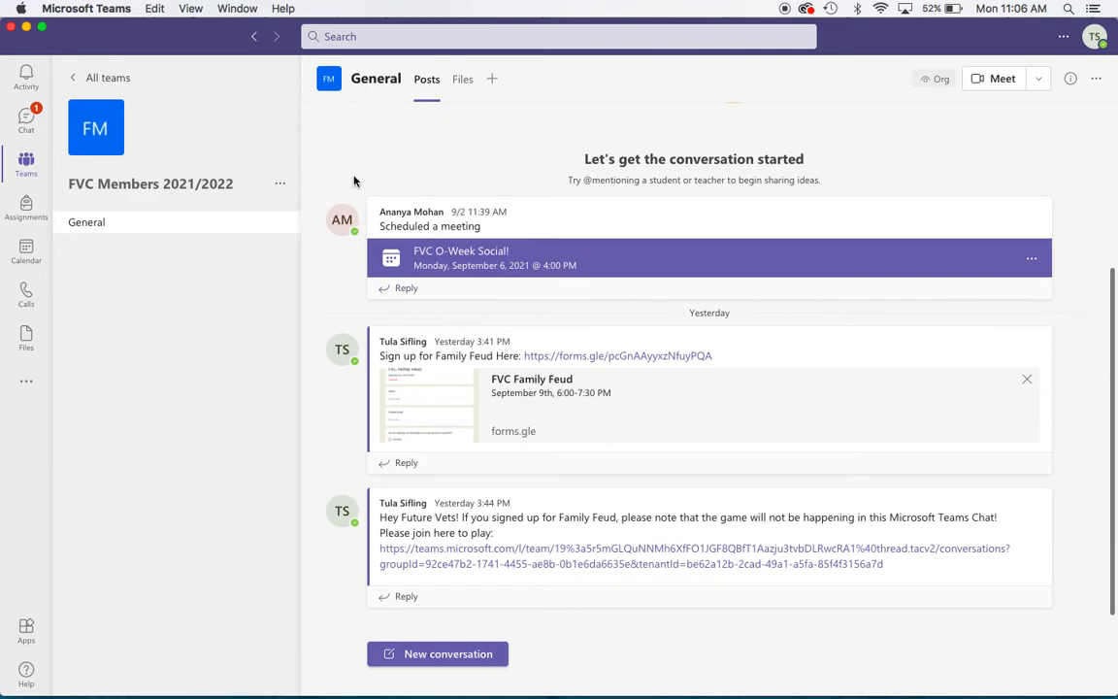
mouse_move(407, 462)
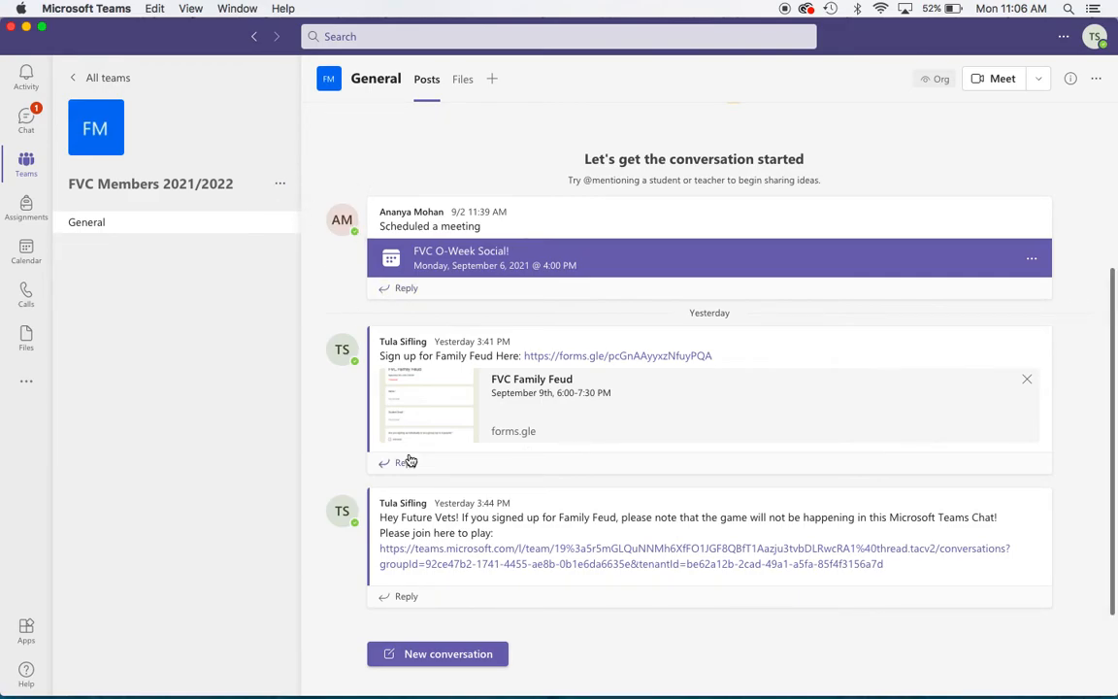
mouse_move(559, 363)
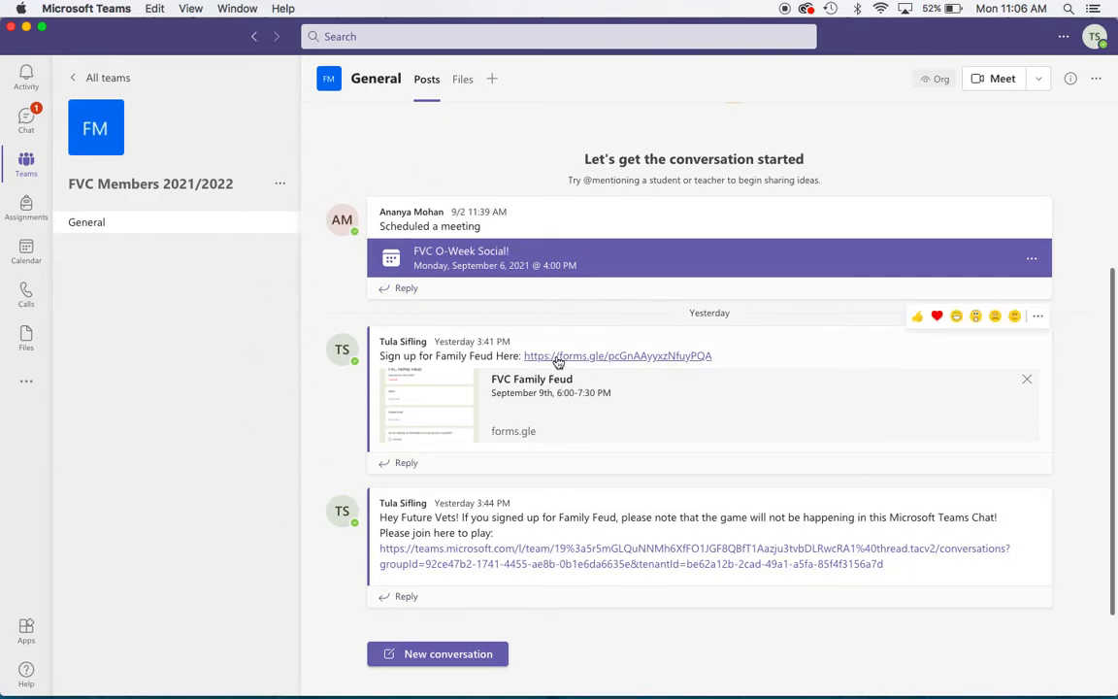
mouse_move(559, 361)
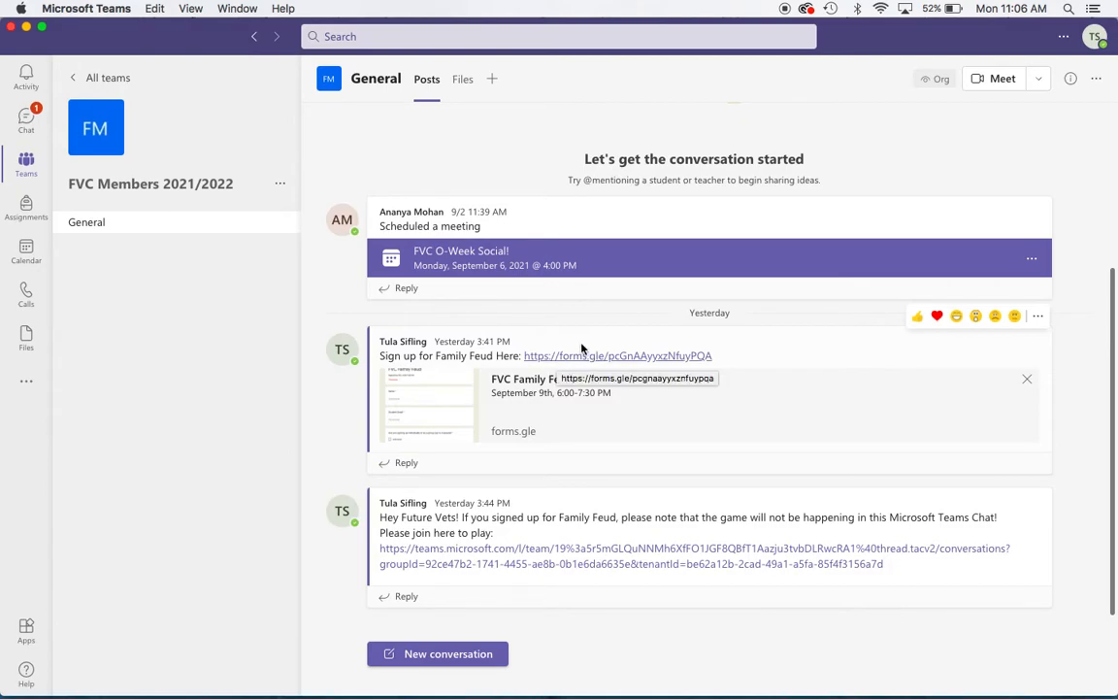
mouse_move(623, 402)
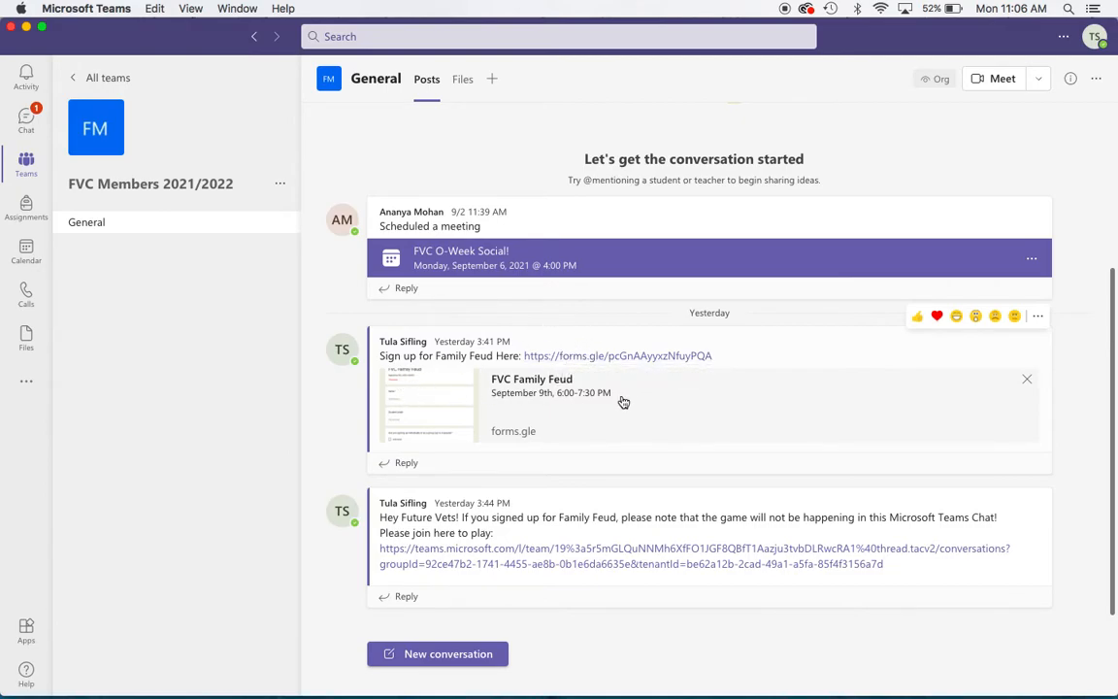
mouse_move(571, 419)
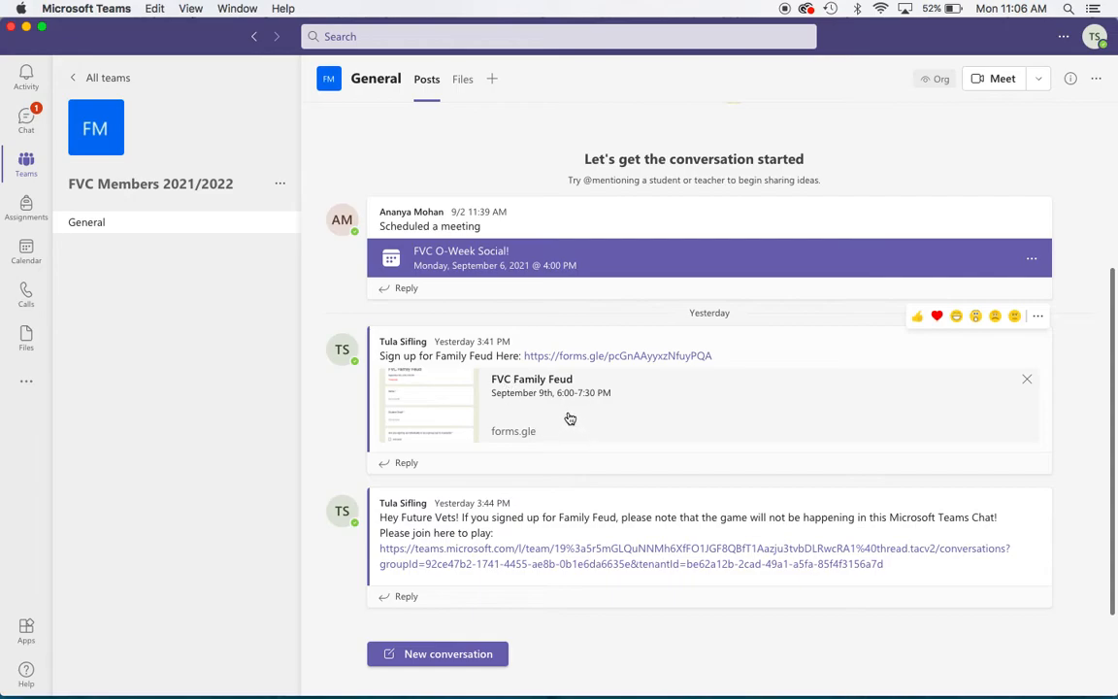
mouse_move(512, 390)
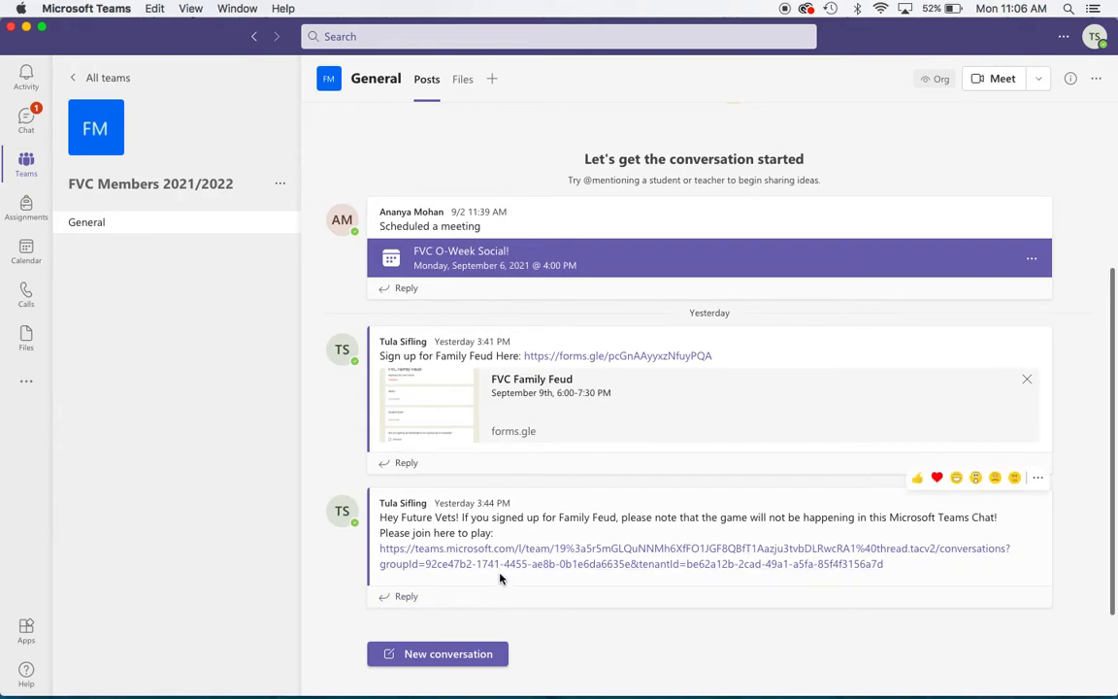
mouse_move(497, 563)
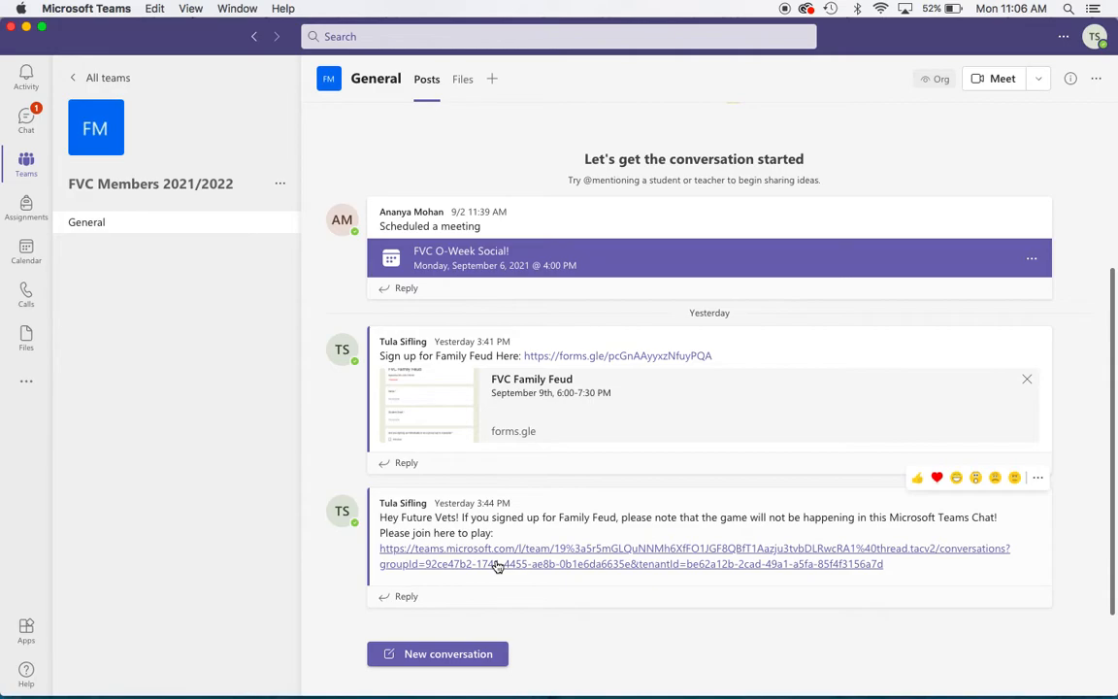
mouse_move(497, 565)
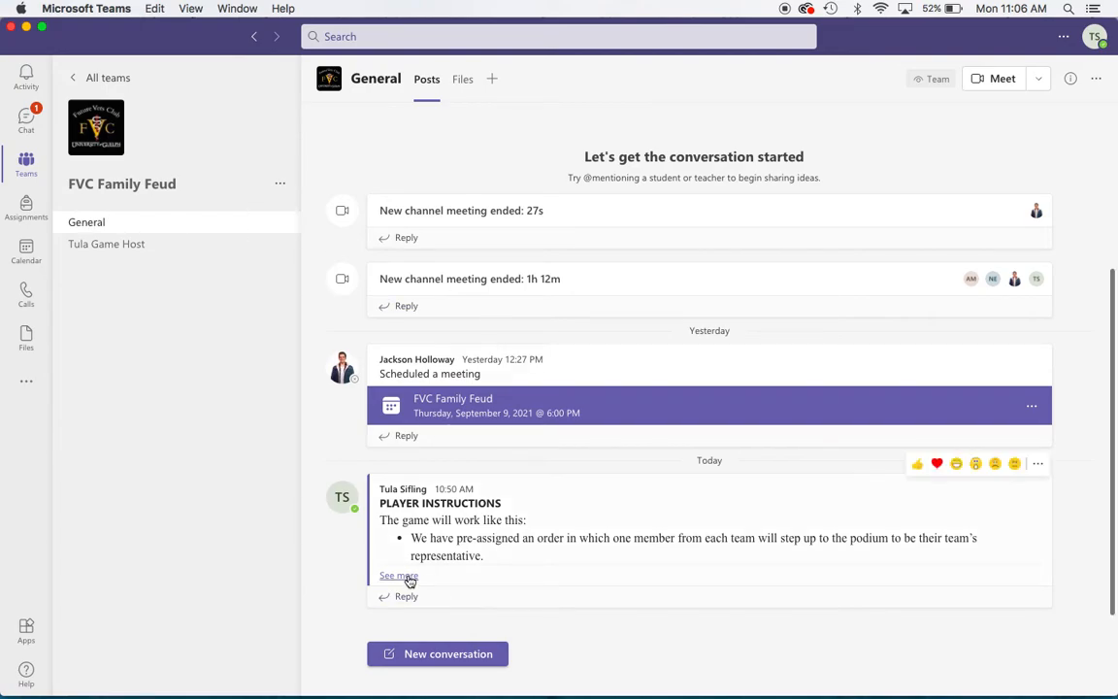
Expand the full Player Instructions post in the FVC Family Feud General channel.
click(398, 575)
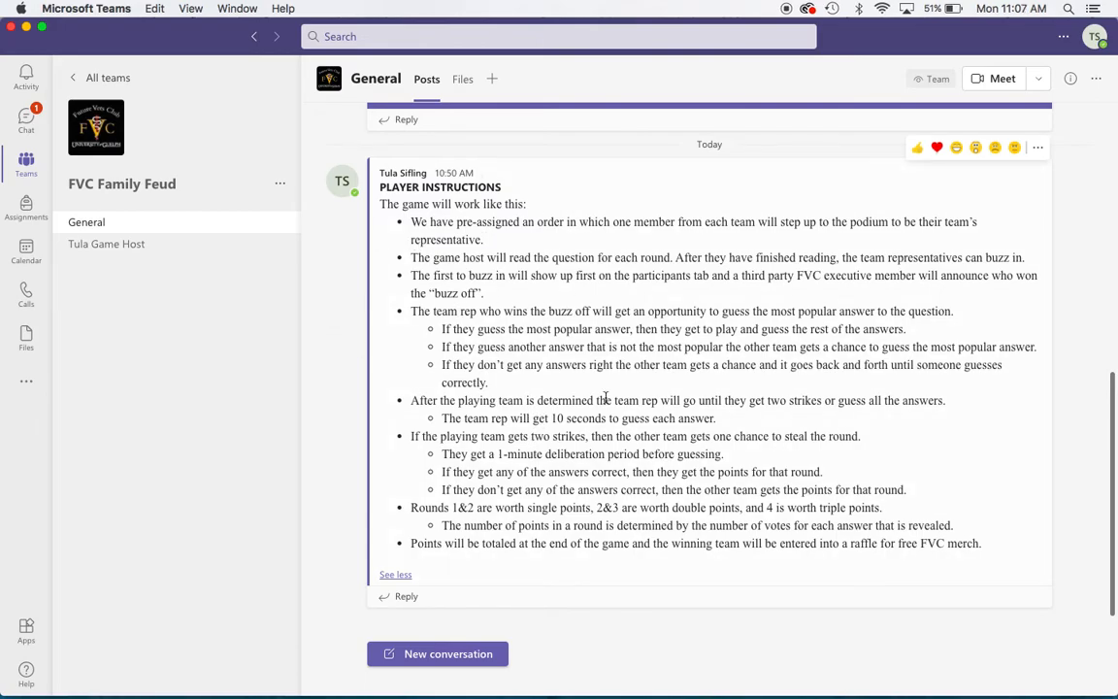
mouse_move(202, 252)
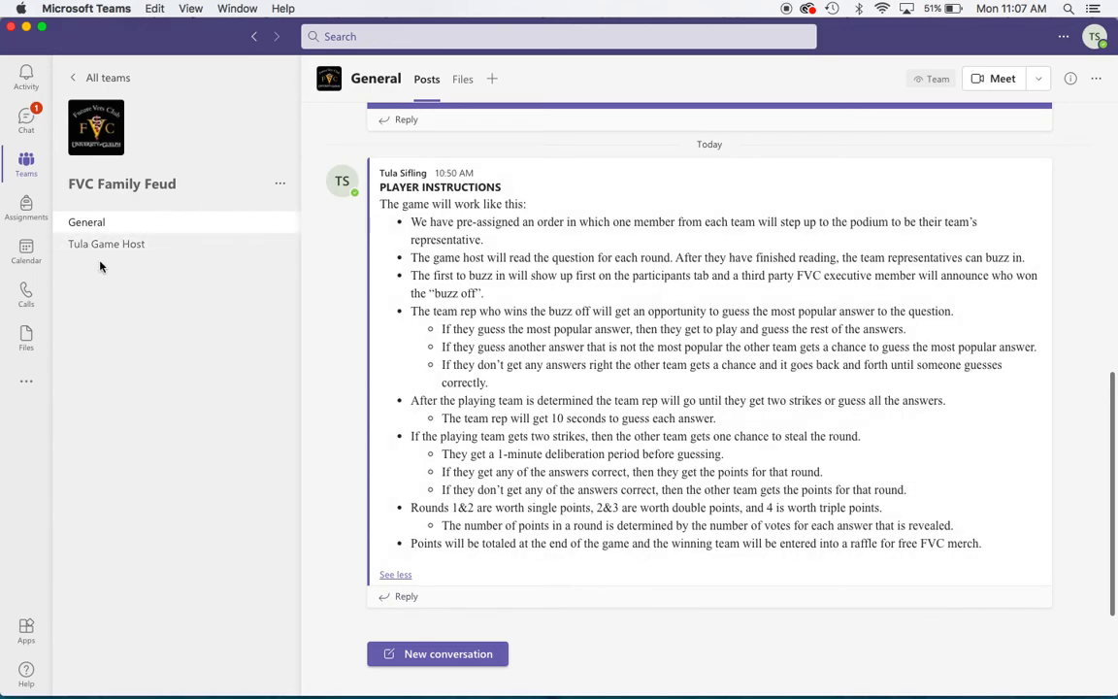
mouse_move(105, 245)
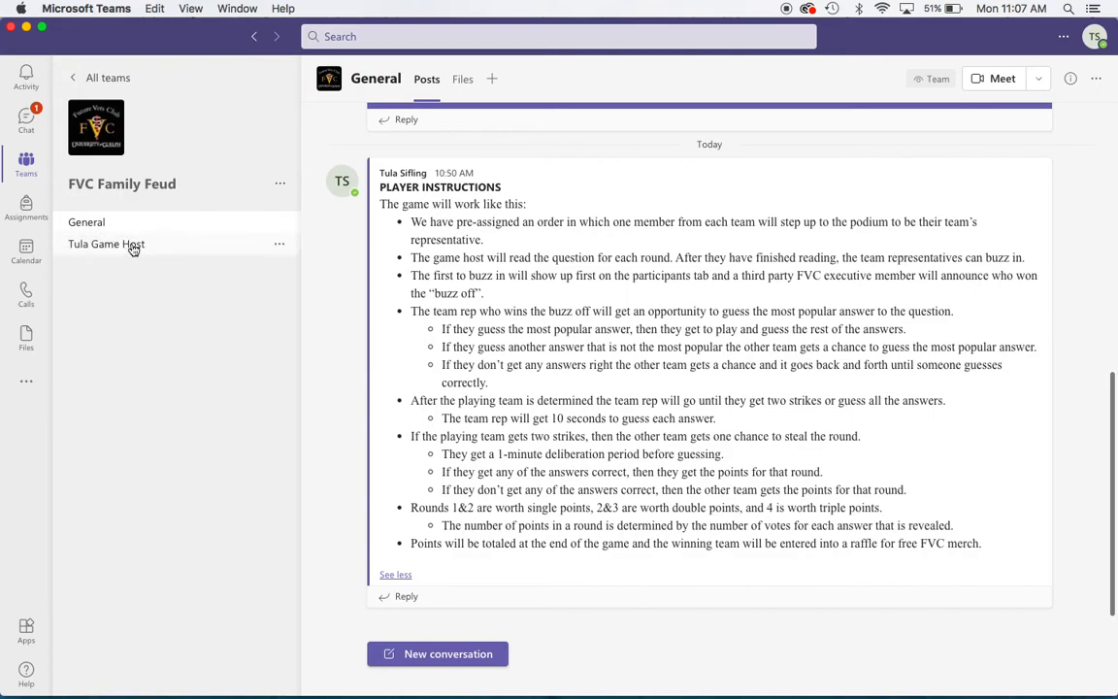
mouse_move(105, 245)
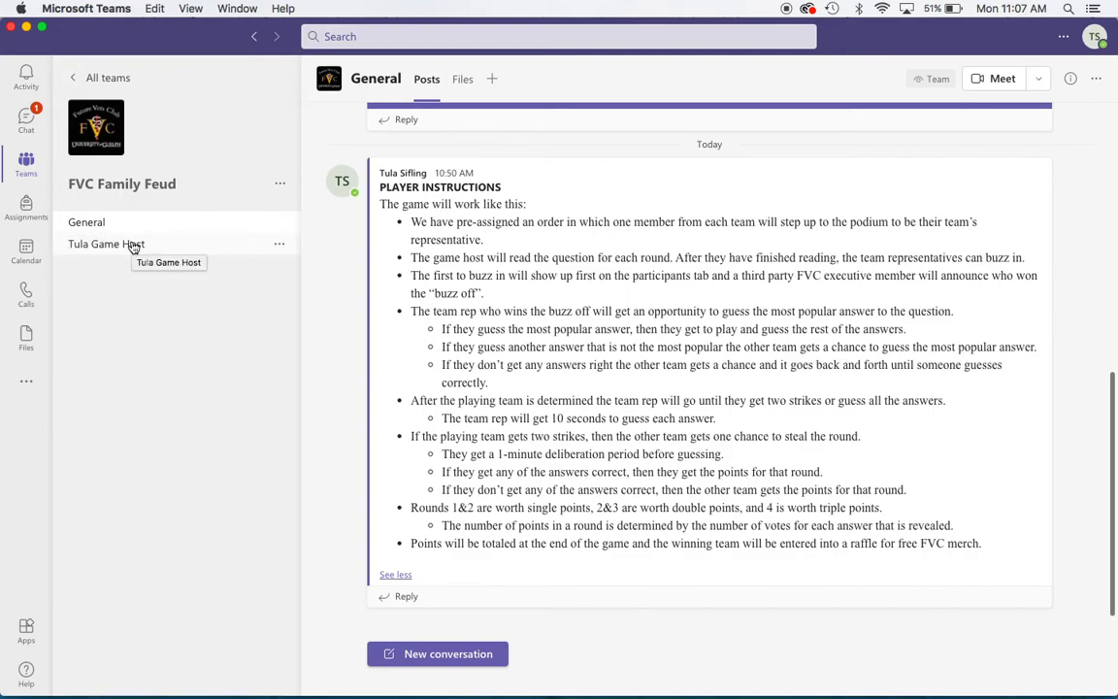
Switch to the Tula Game Host channel of the FVC Family Feud team.
click(105, 245)
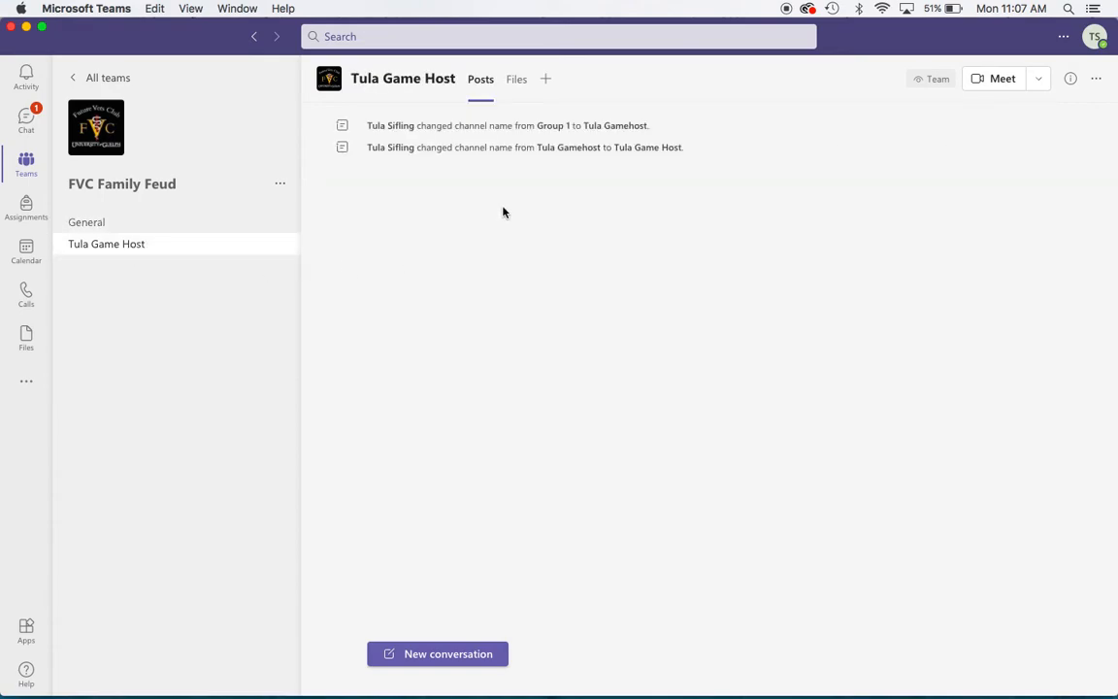
mouse_move(406, 248)
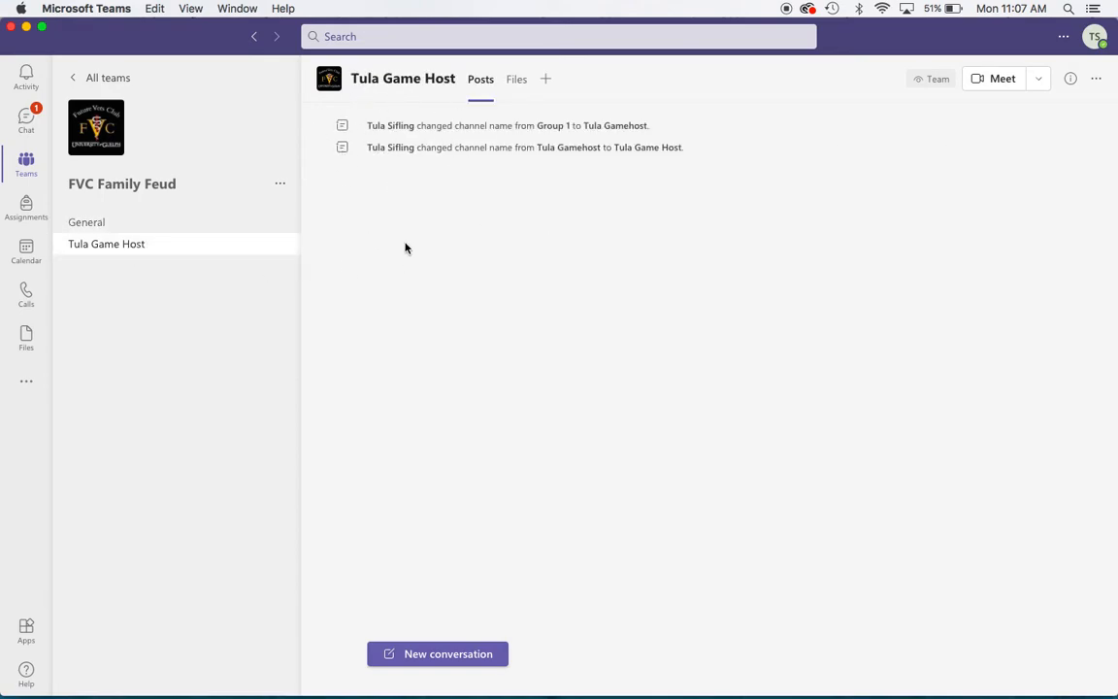
mouse_move(408, 272)
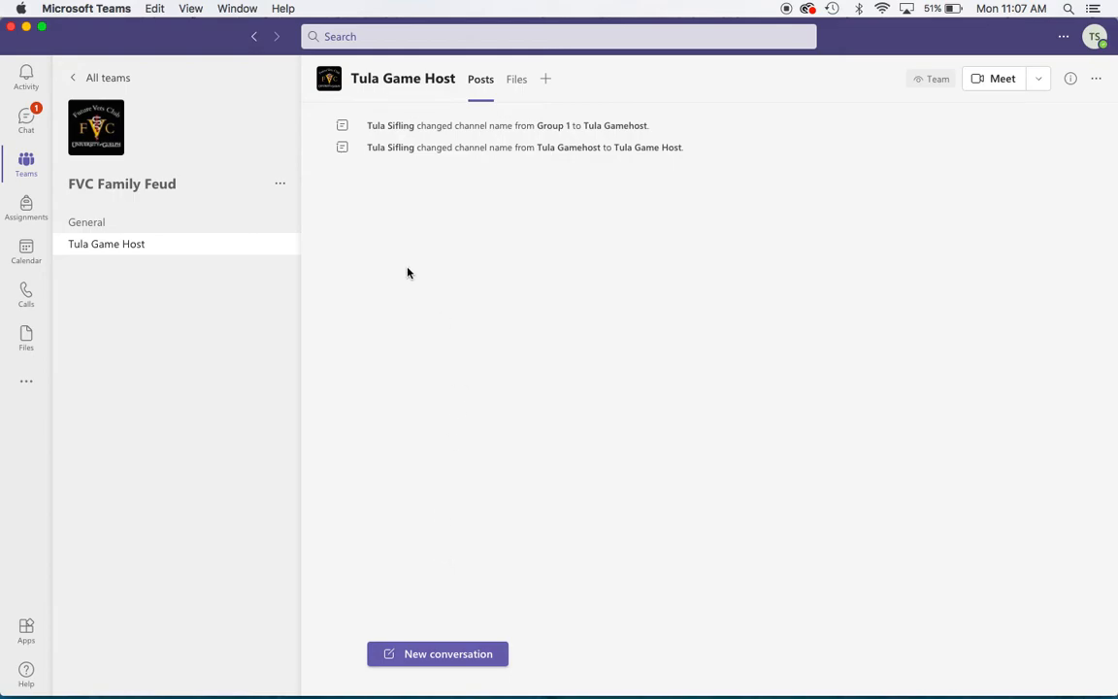
mouse_move(986, 146)
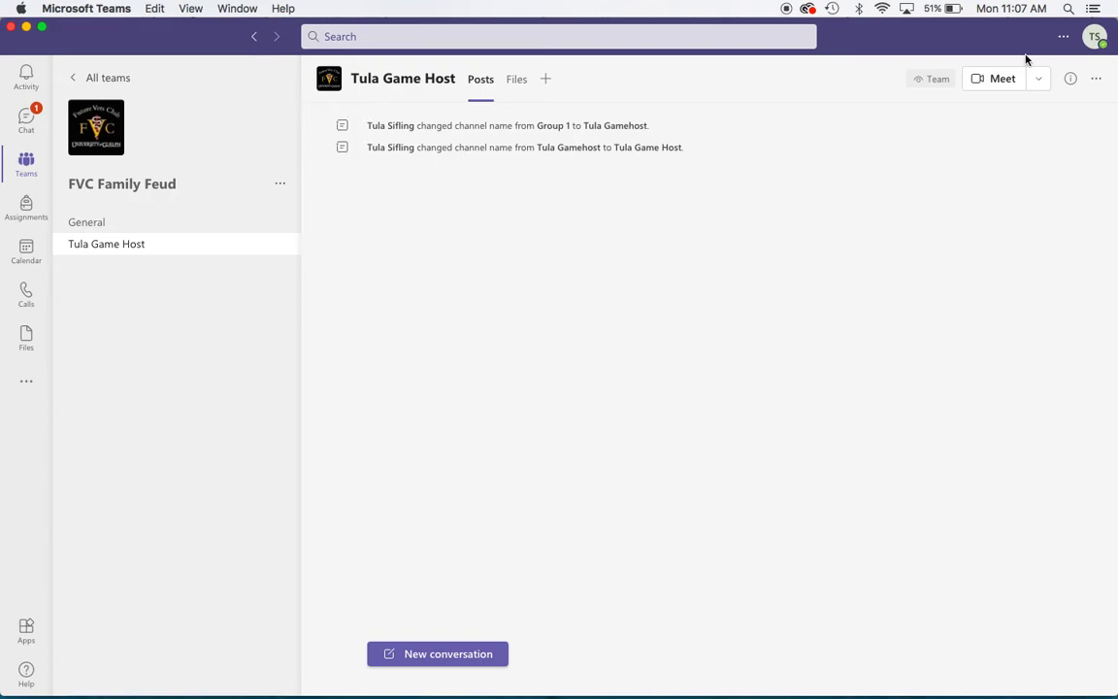
mouse_move(1002, 77)
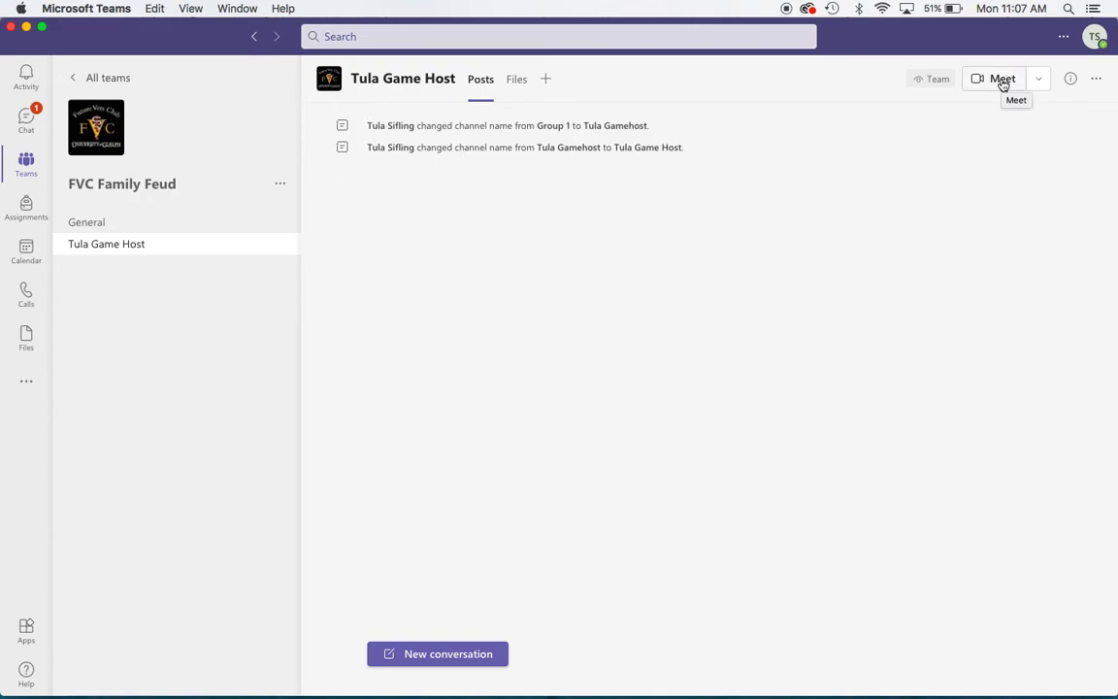
mouse_move(386, 282)
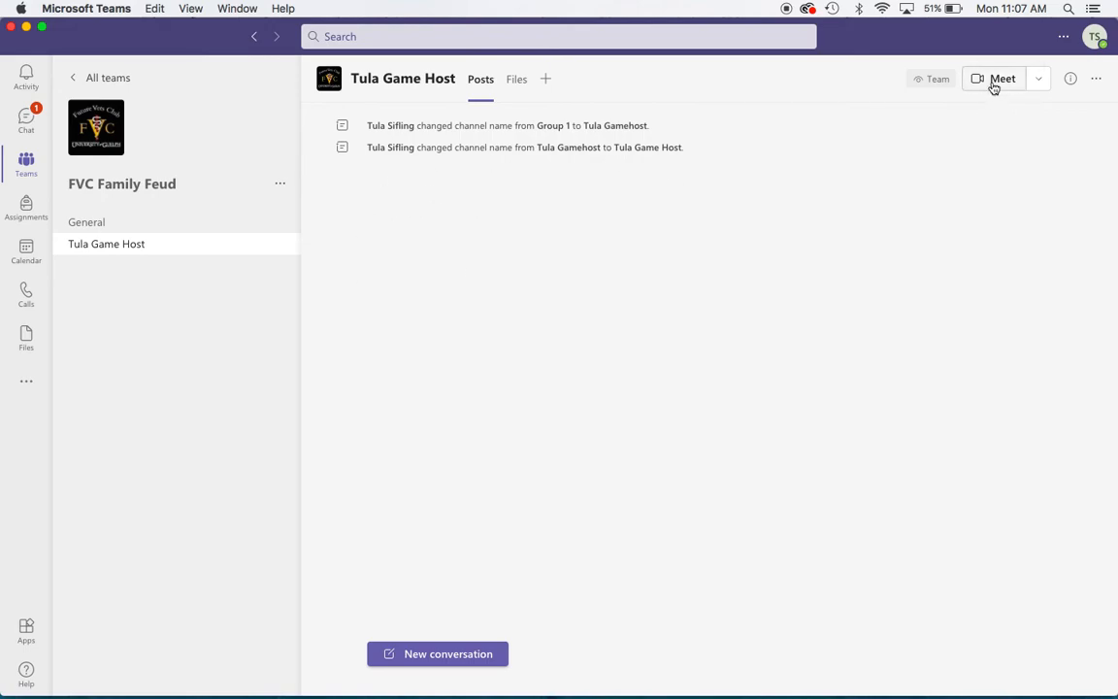
Start a Meet in the Tula Game Host channel and join with 'Don't use audio' selected.
click(1001, 77)
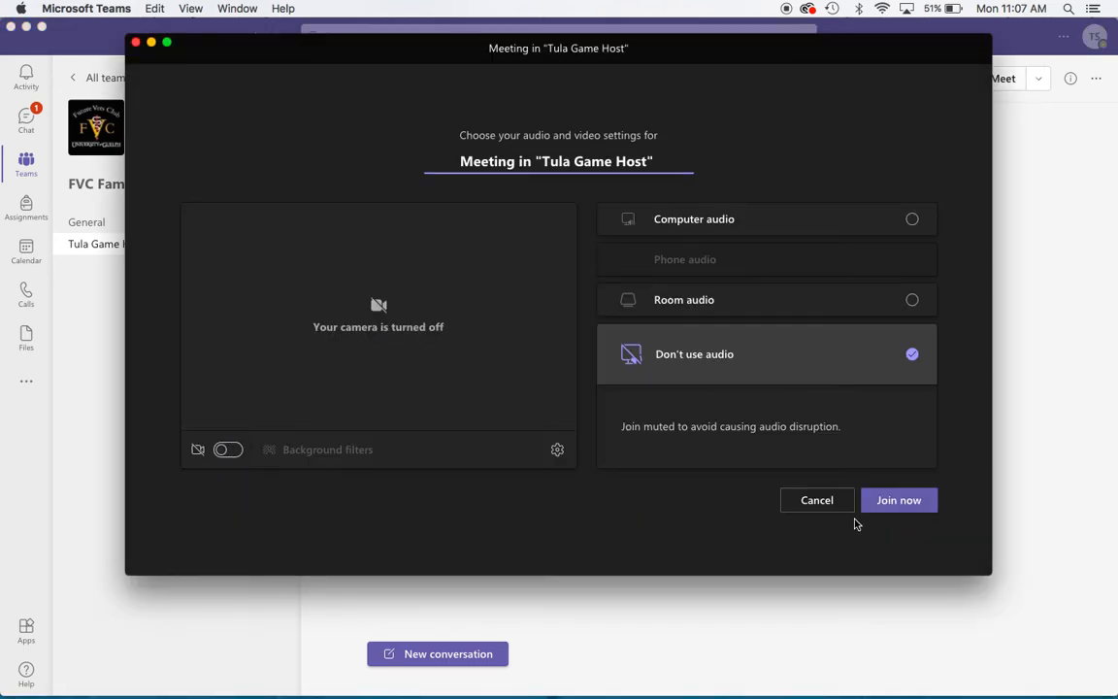
click(897, 501)
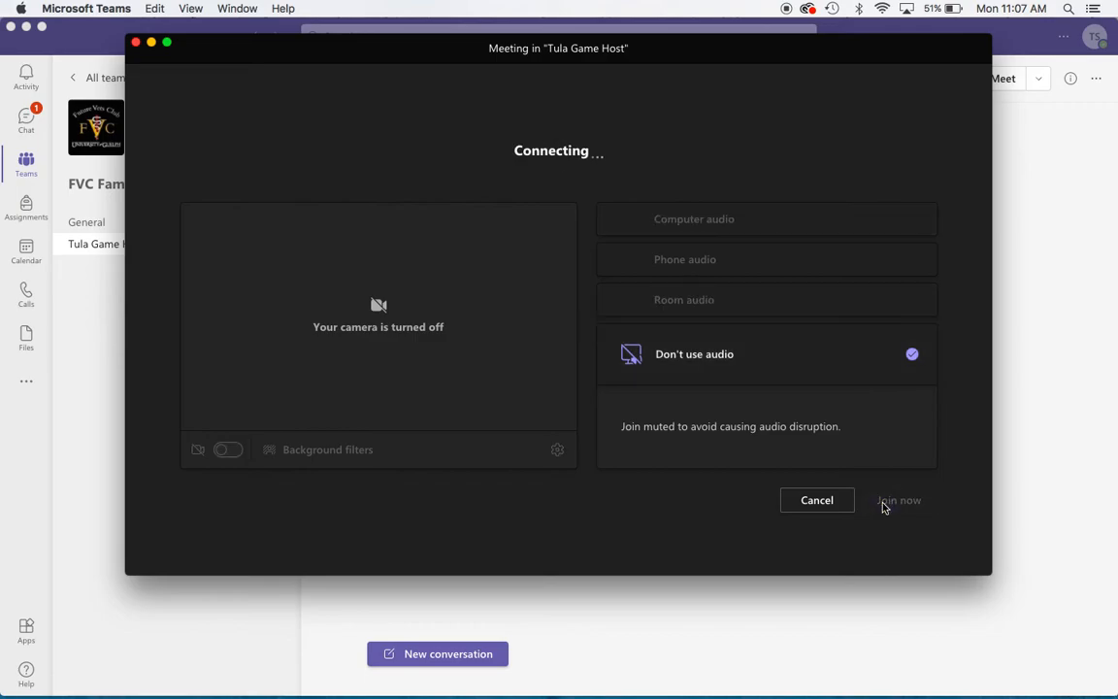
mouse_move(949, 544)
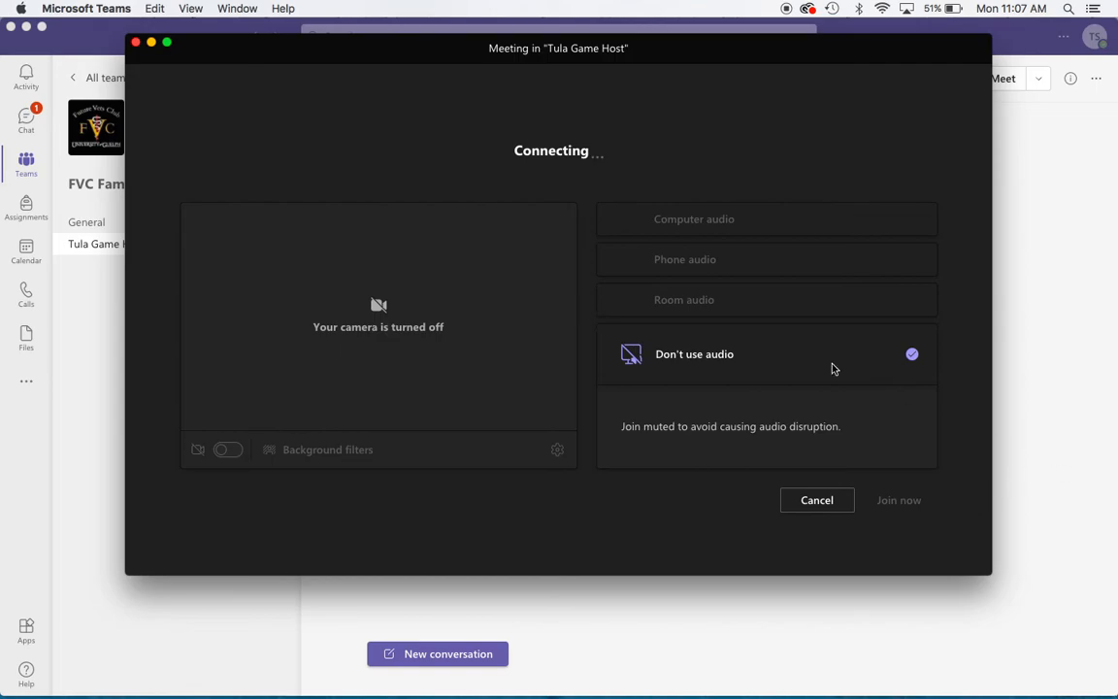
click(816, 501)
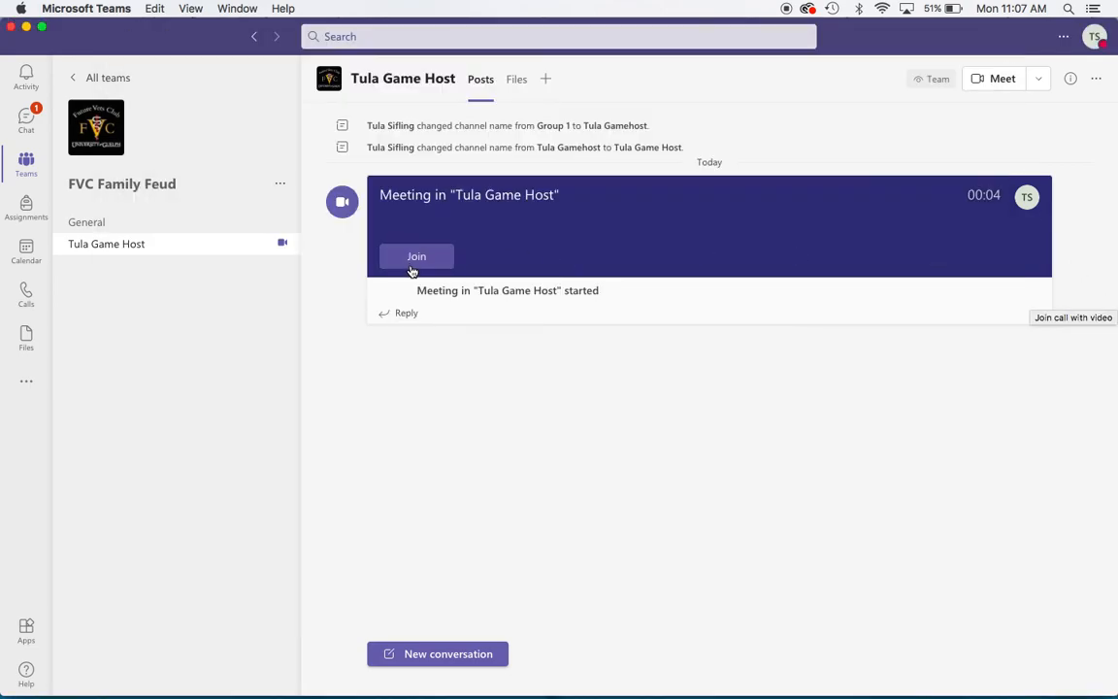
Join the meeting posted in Tula Game Host, then hang up to end the call.
click(416, 257)
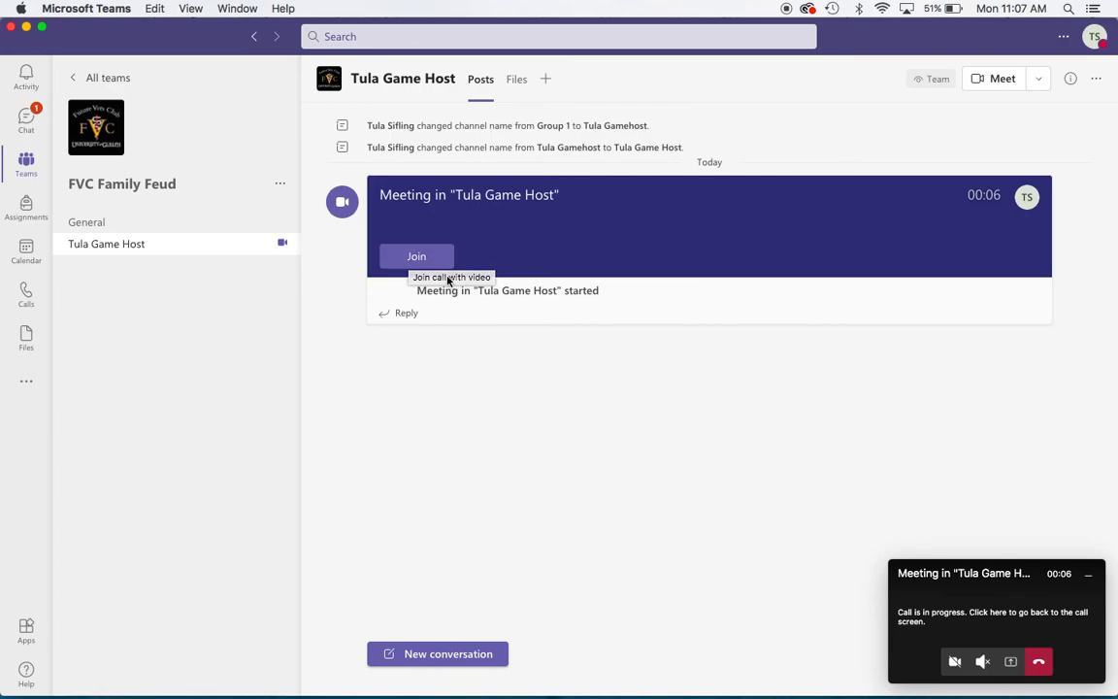
mouse_move(389, 245)
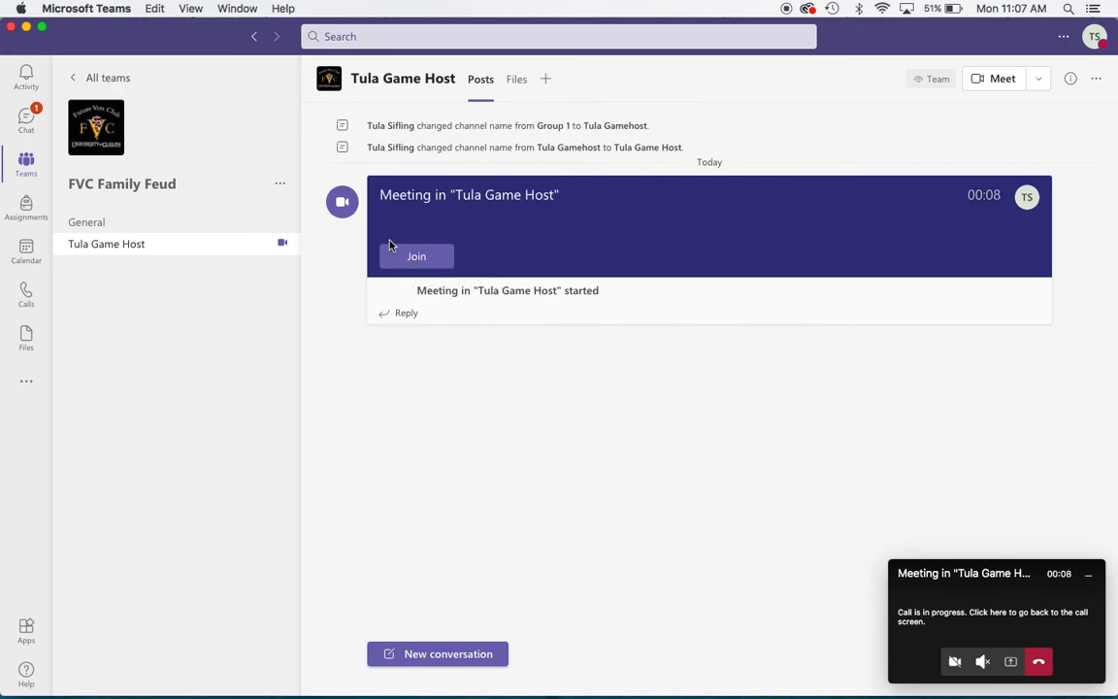
mouse_move(464, 285)
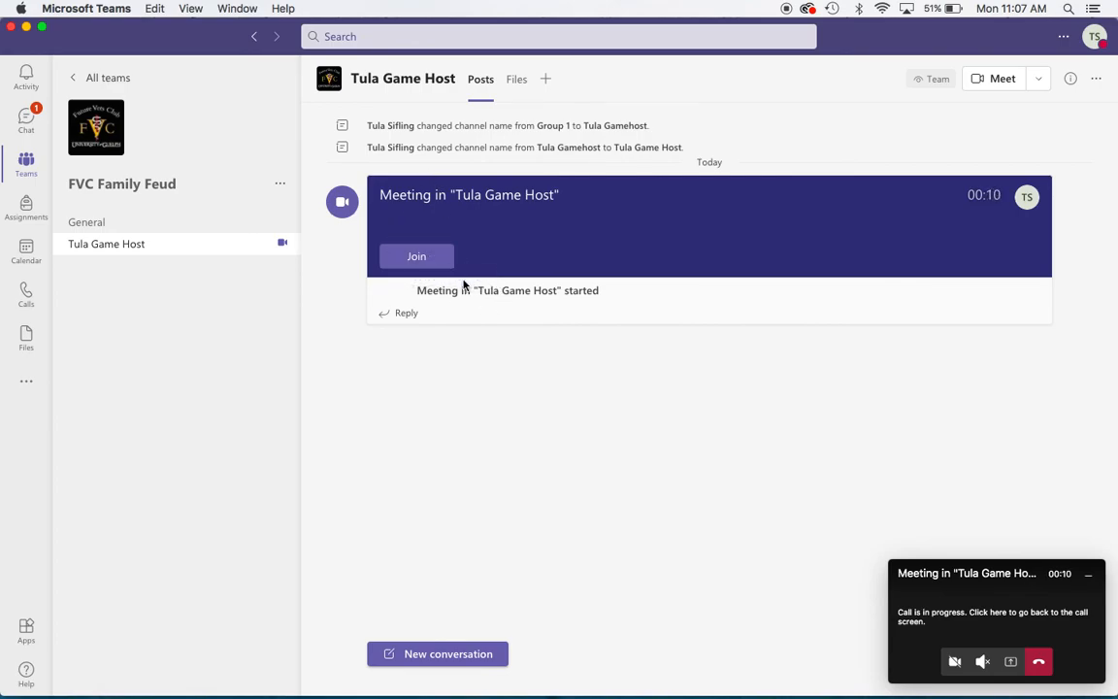
mouse_move(777, 544)
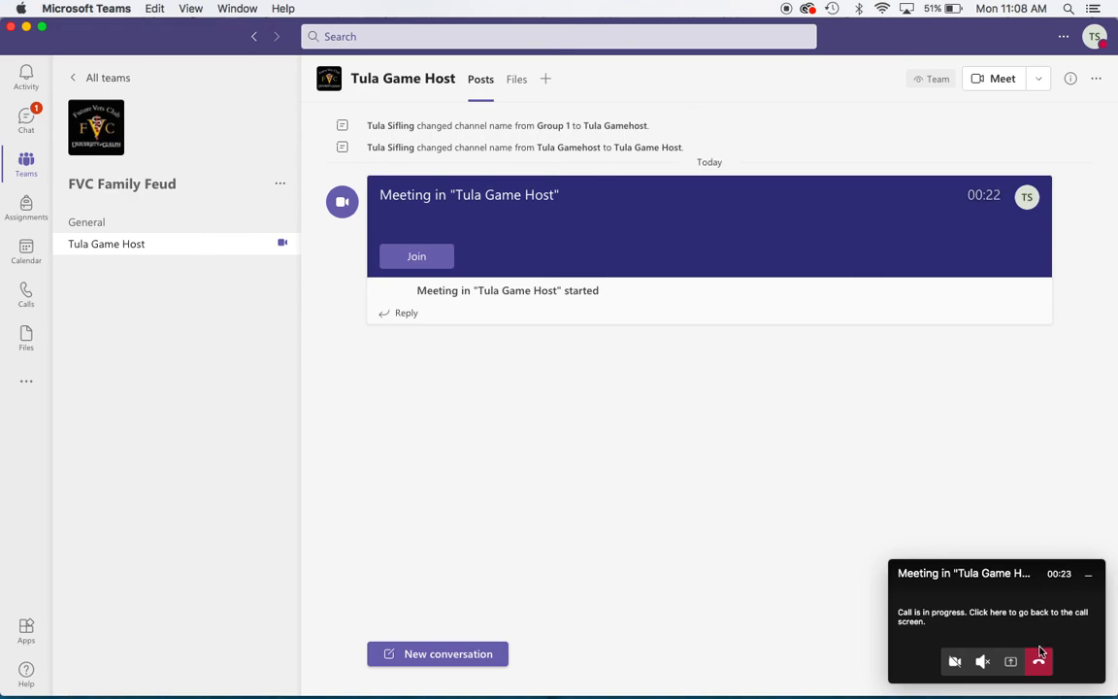
click(1039, 660)
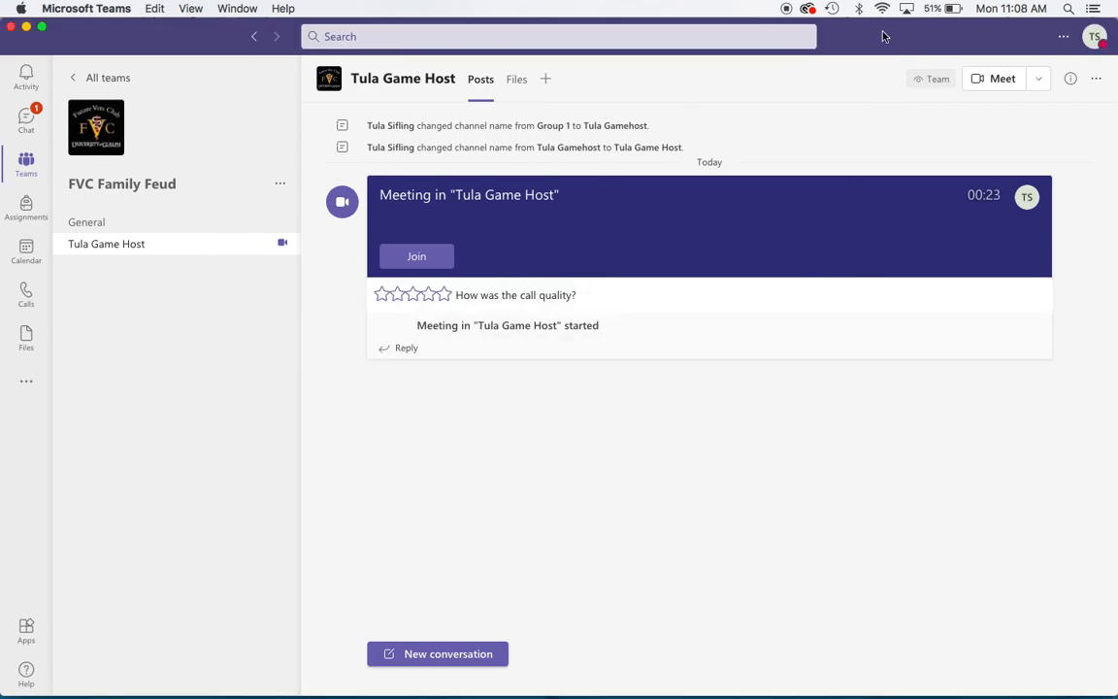